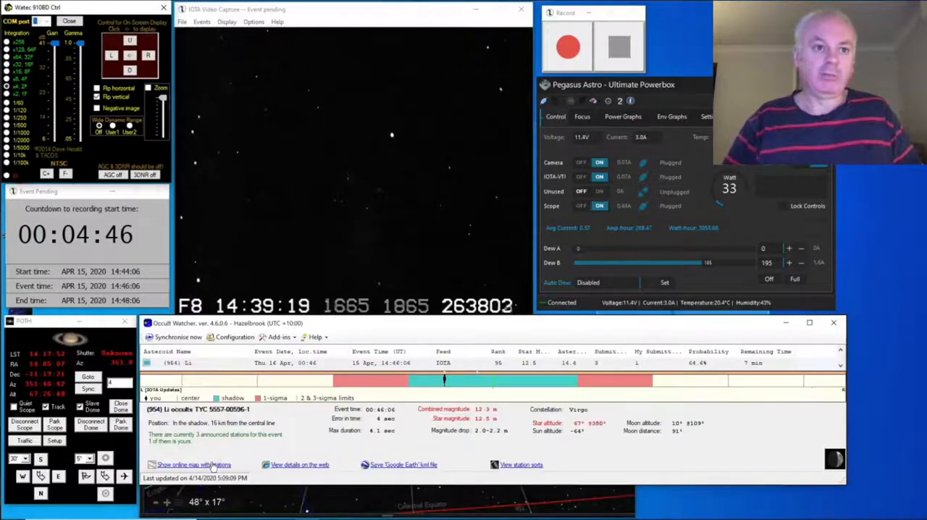
Step: Load the 2020-04-15 Li occultation AVI from the video folder via Quick access
{"action": "left_click", "coordinate": [194, 464]}
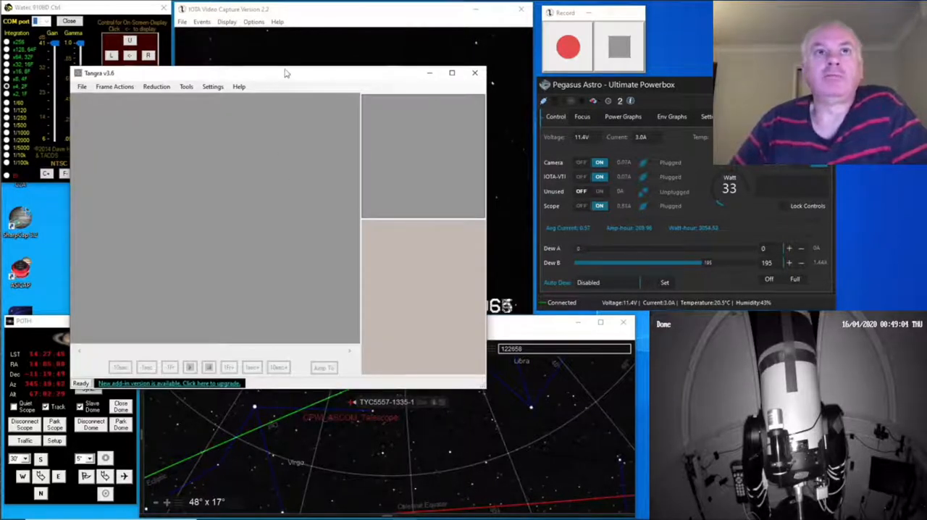
{"action": "left_click", "coordinate": [104, 82]}
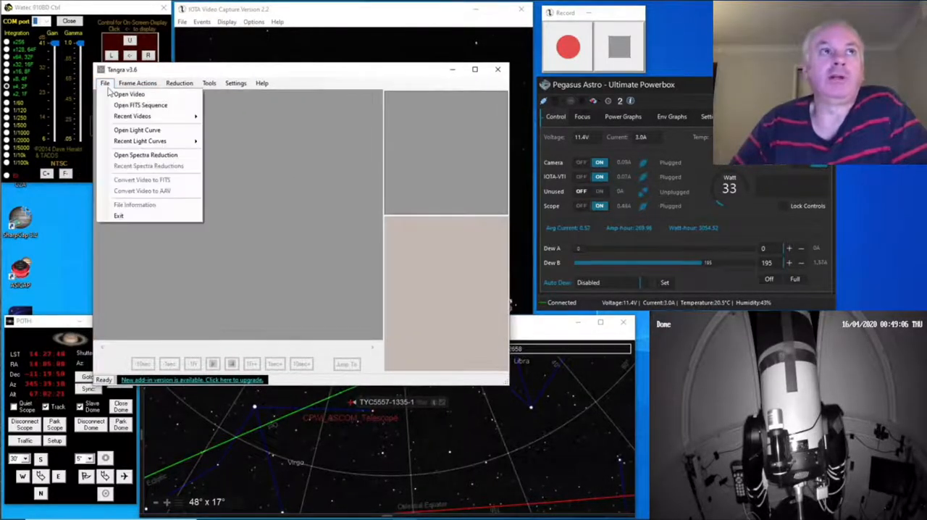
{"action": "mouse_move", "coordinate": [129, 94]}
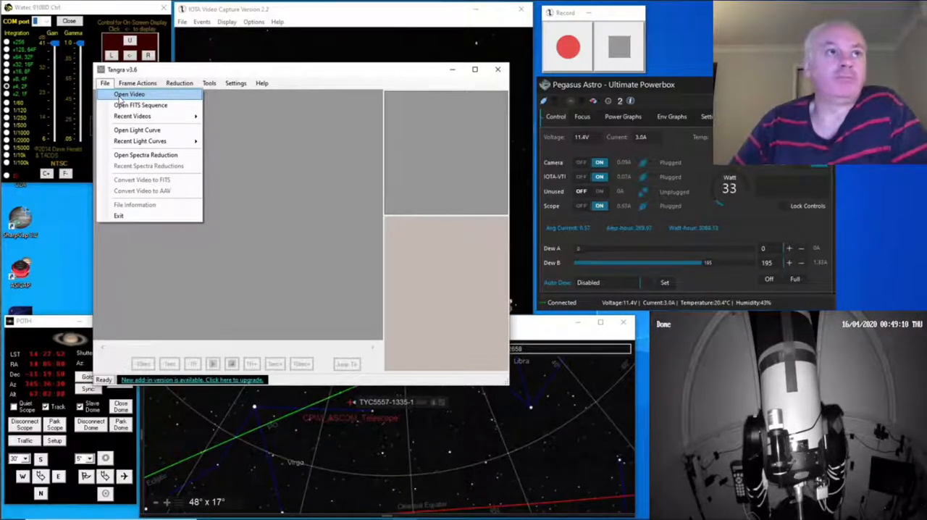
{"action": "left_click", "coordinate": [137, 83]}
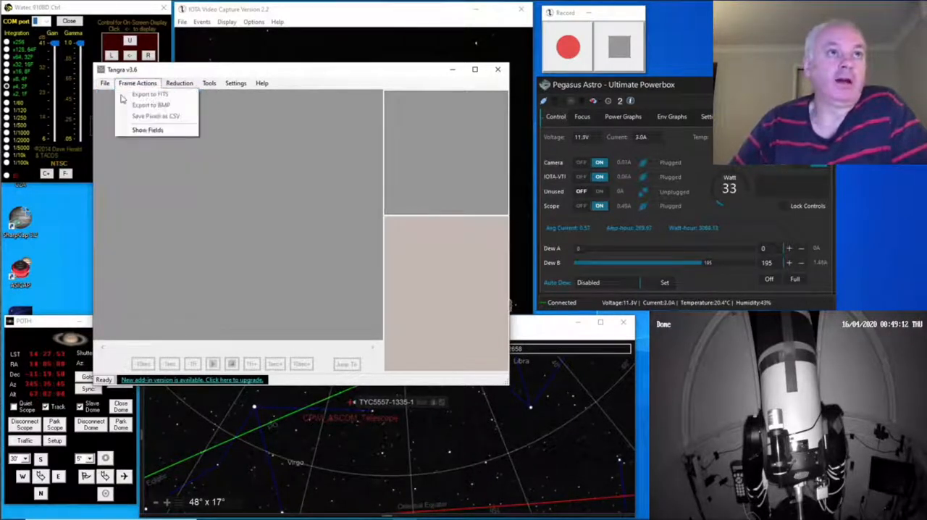
{"action": "left_click", "coordinate": [105, 83]}
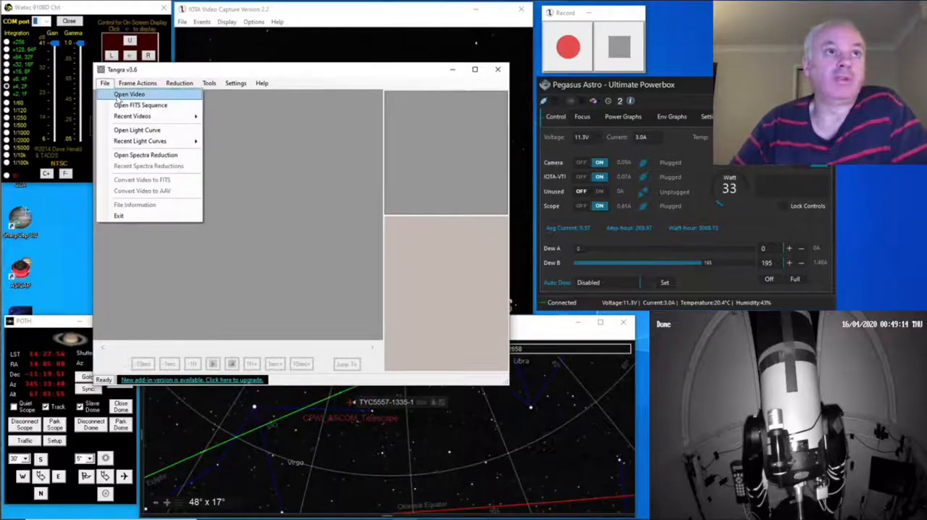
{"action": "left_click", "coordinate": [129, 94]}
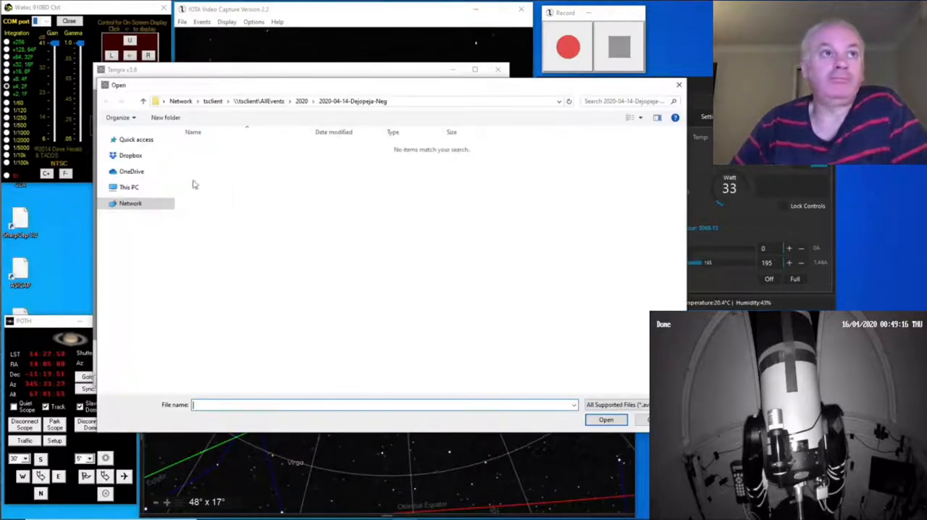
{"action": "left_click", "coordinate": [103, 139]}
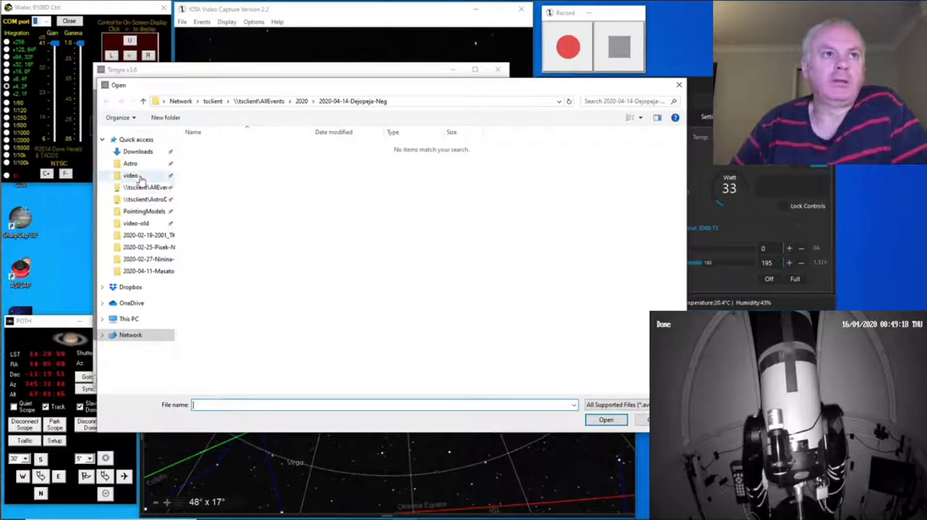
{"action": "left_click", "coordinate": [131, 176]}
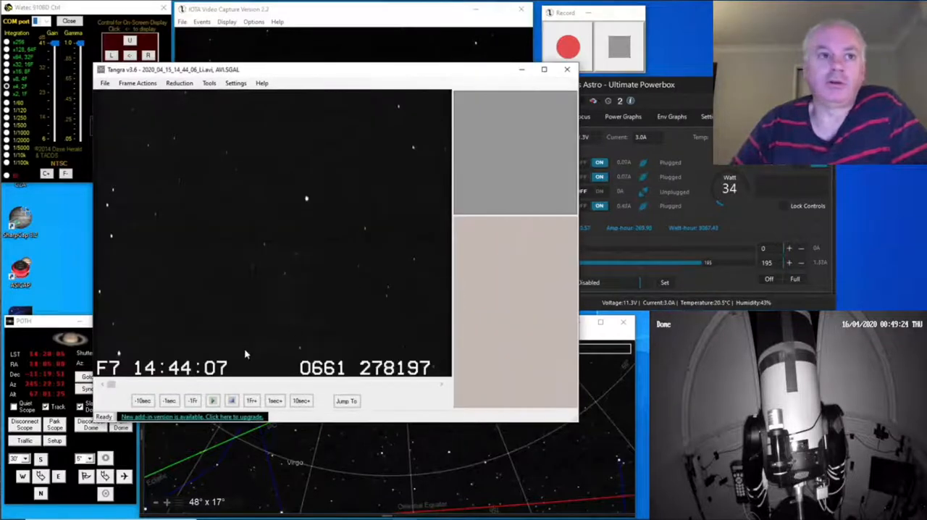
Step: Configure a Tracked Asteroidal Occultation light curve reduction and reach the pre-event frame
{"action": "left_click", "coordinate": [180, 83]}
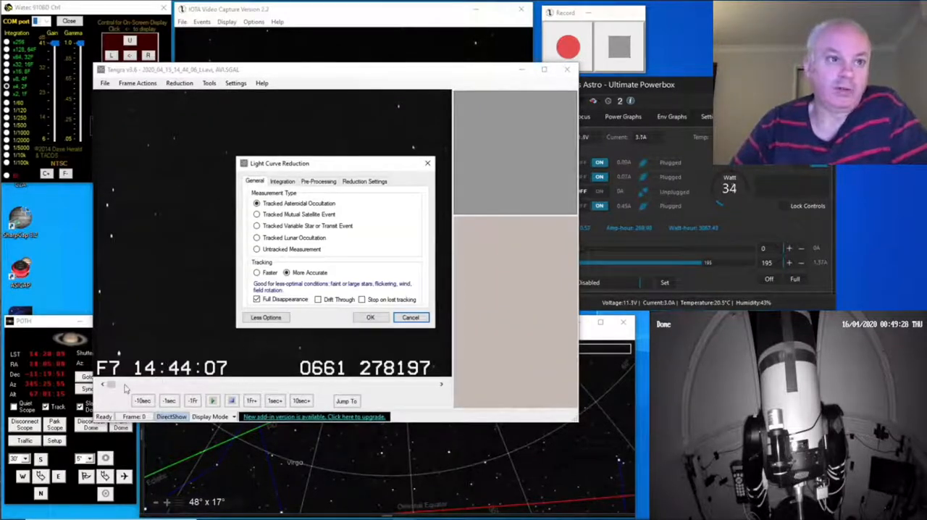
{"action": "left_click", "coordinate": [371, 317]}
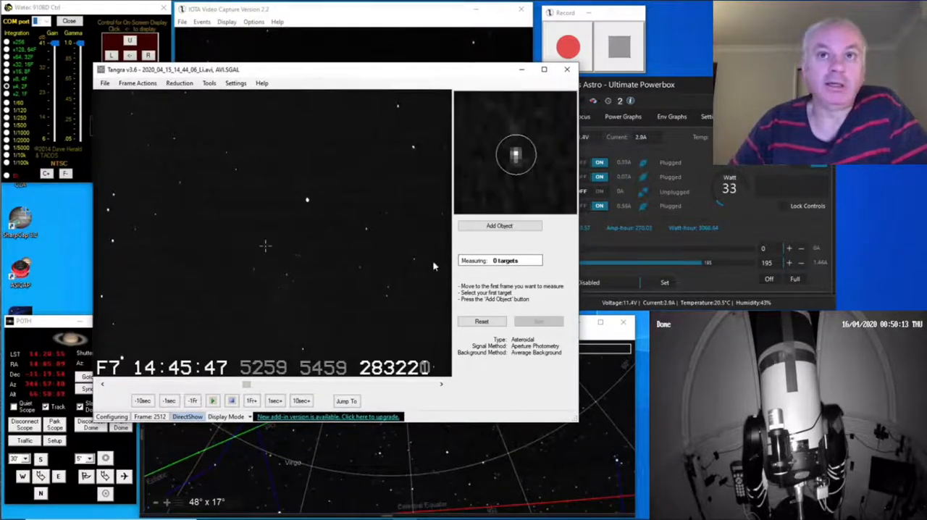
Step: Add the target star as the Occulted Star
{"action": "left_click", "coordinate": [498, 226]}
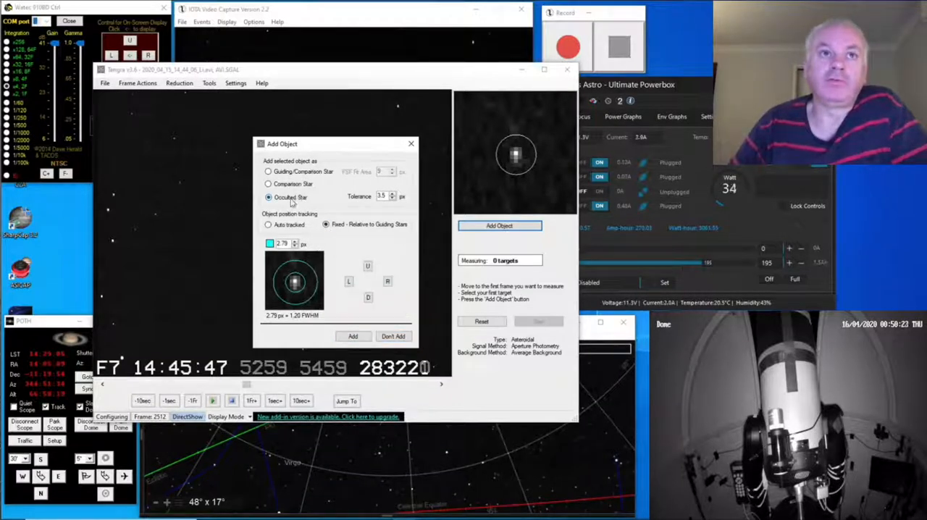
{"action": "left_click", "coordinate": [394, 336]}
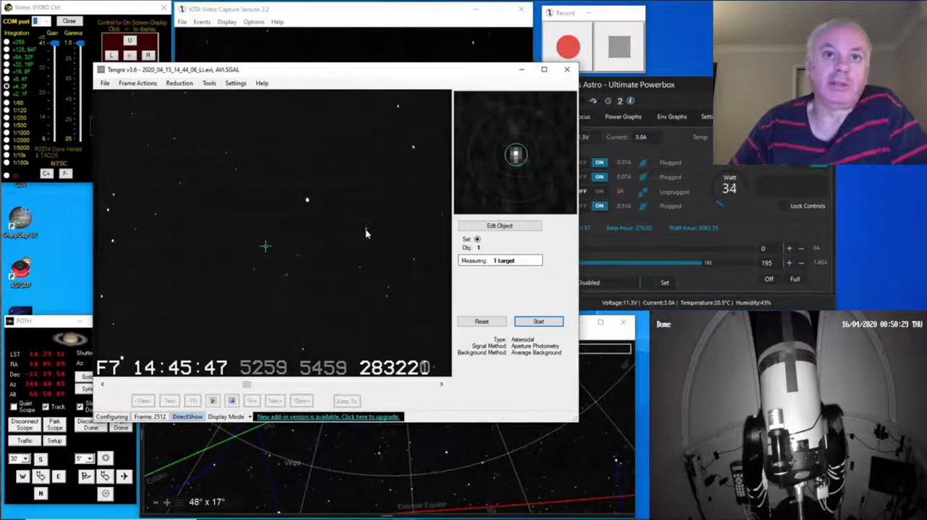
Step: Add two bright nearby stars as auto-tracked Guiding/Comparison Stars
{"action": "left_click", "coordinate": [500, 226]}
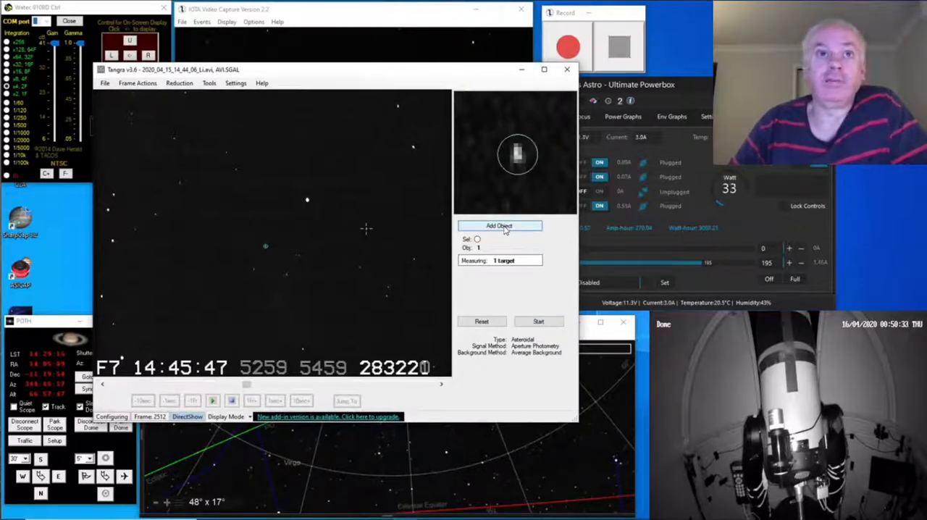
{"action": "left_click", "coordinate": [498, 226]}
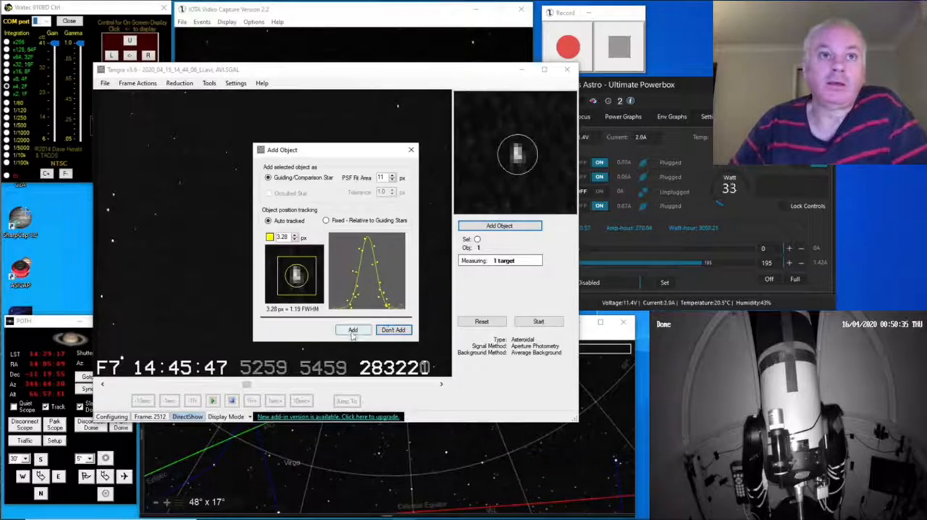
{"action": "left_click", "coordinate": [354, 330]}
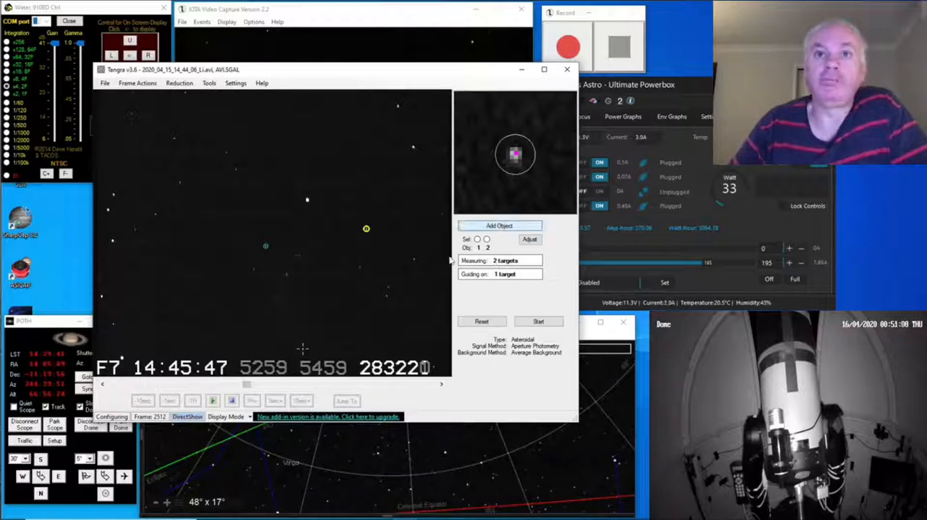
{"action": "left_click", "coordinate": [499, 226]}
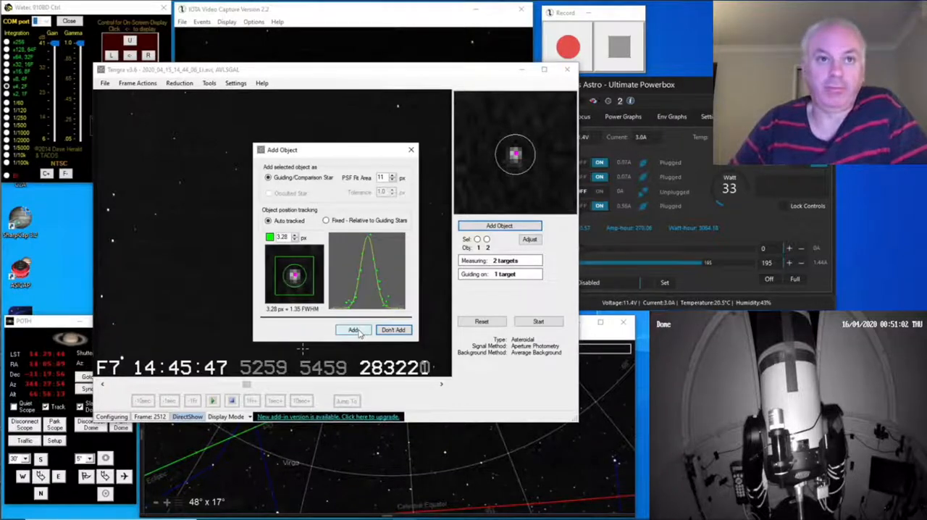
{"action": "left_click", "coordinate": [353, 331]}
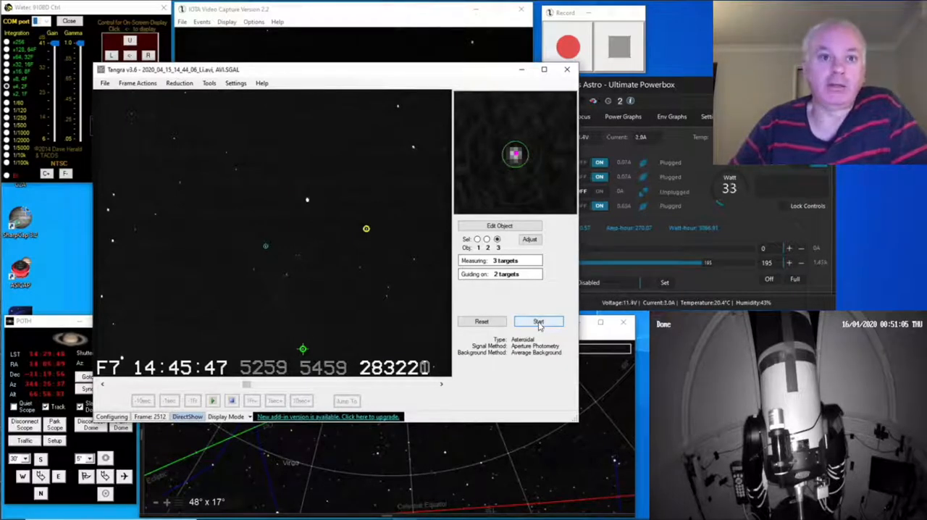
Step: Run the three-star measurement through the frames, then stop it
{"action": "left_click", "coordinate": [539, 322]}
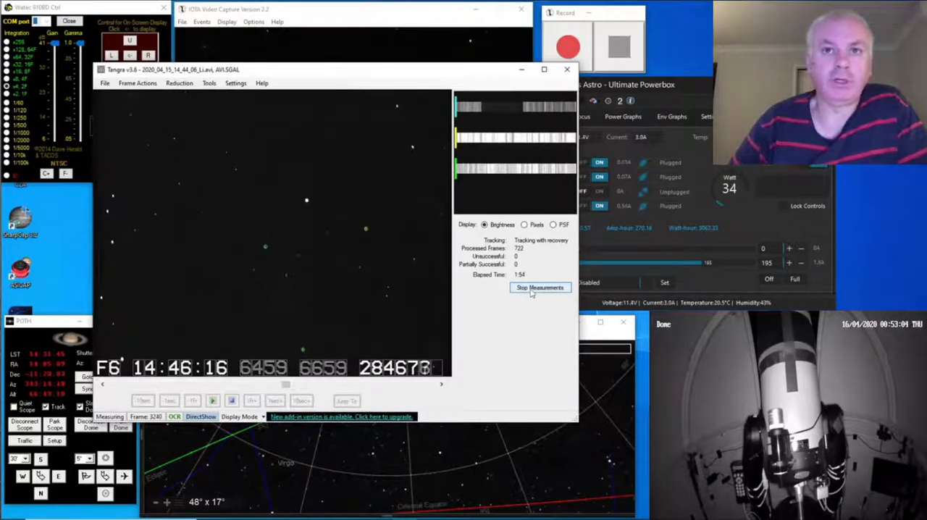
{"action": "left_click", "coordinate": [539, 286]}
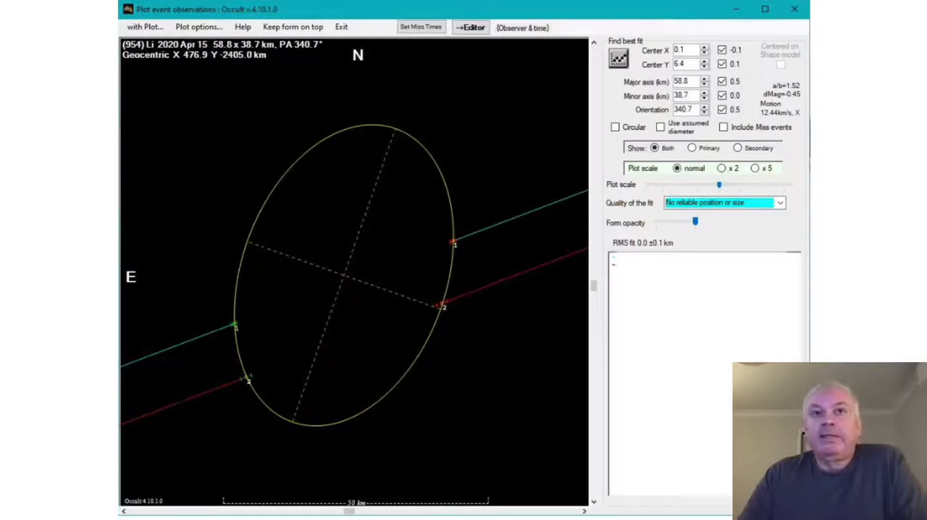
{"action": "mouse_move", "coordinate": [498, 355]}
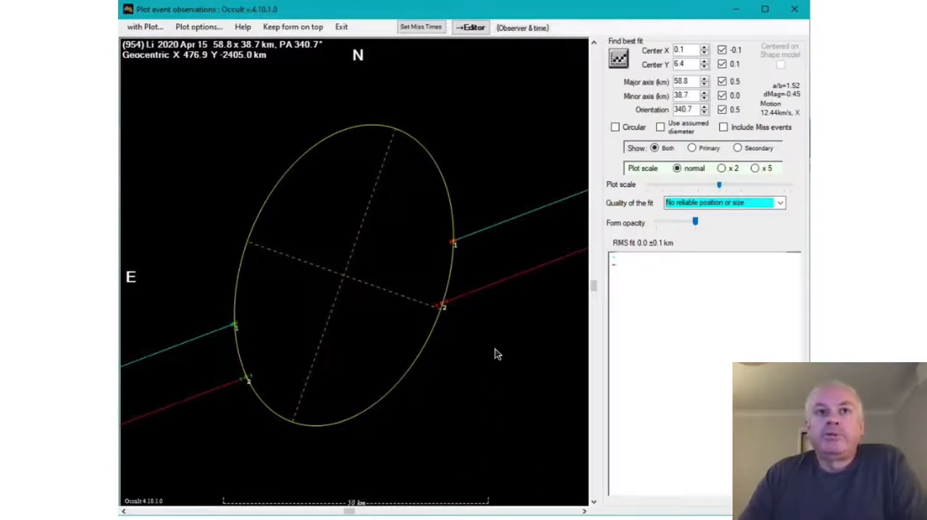
{"action": "mouse_move", "coordinate": [487, 237]}
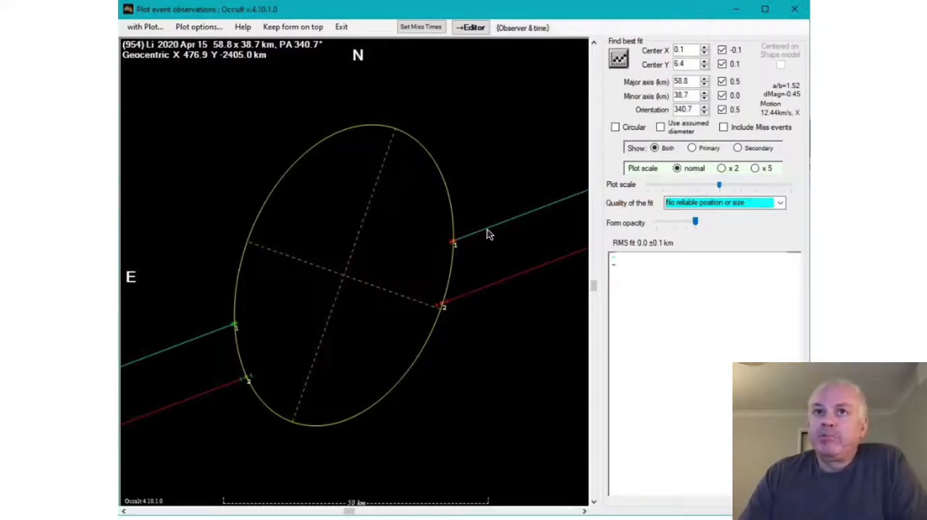
{"action": "mouse_move", "coordinate": [496, 284]}
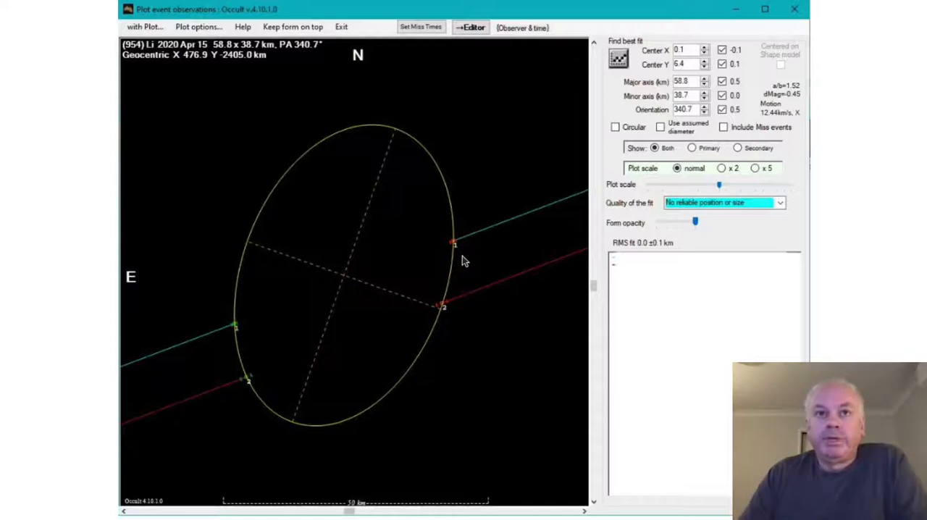
{"action": "mouse_move", "coordinate": [249, 330]}
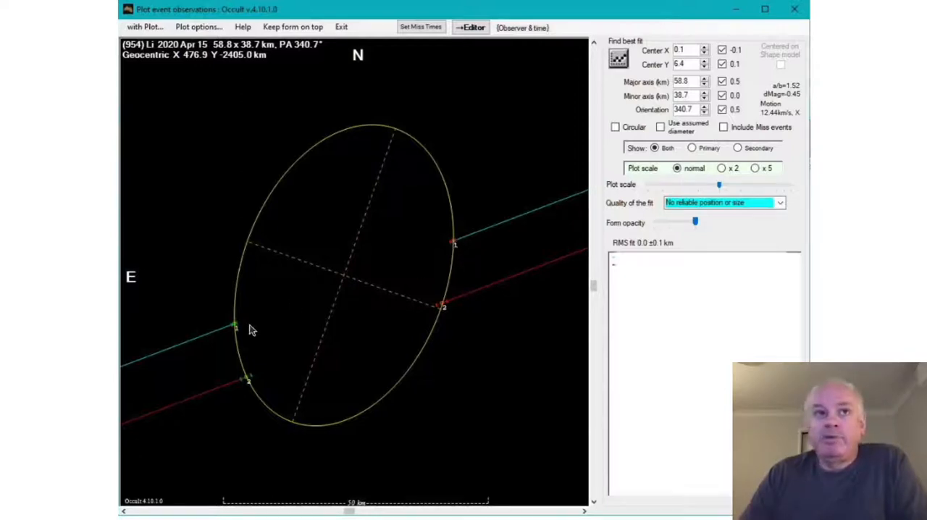
{"action": "mouse_move", "coordinate": [239, 332]}
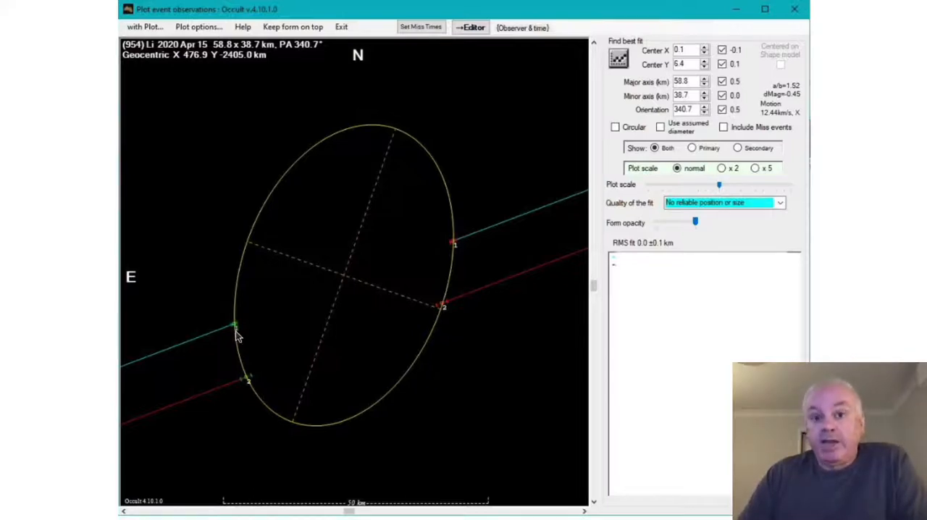
{"action": "mouse_move", "coordinate": [322, 298]}
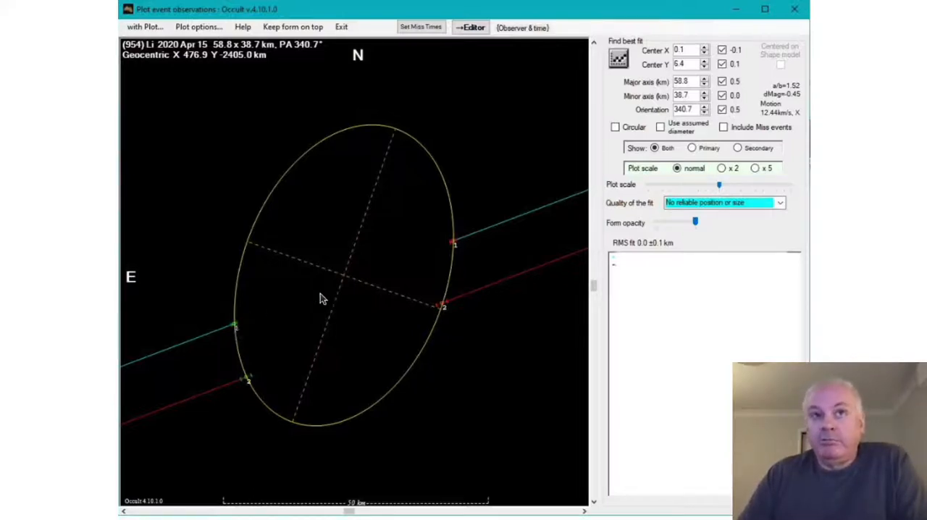
{"action": "mouse_move", "coordinate": [241, 330]}
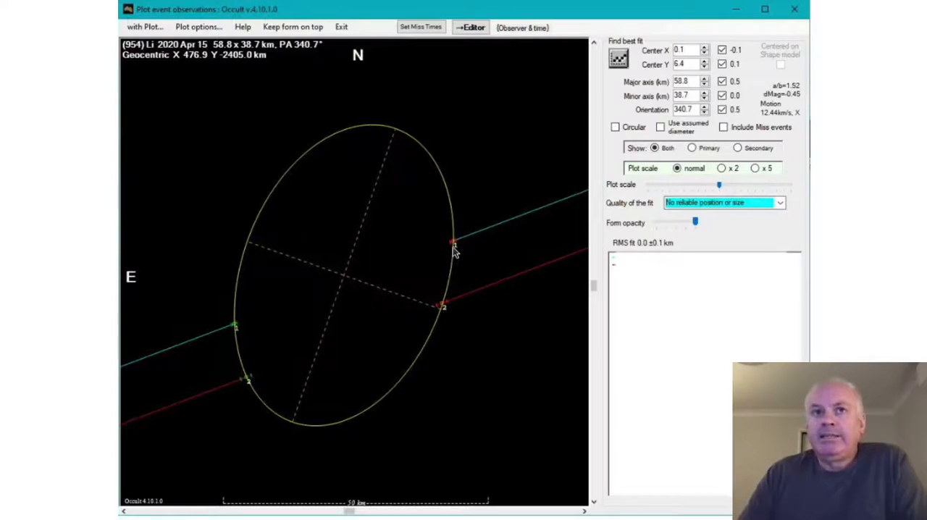
{"action": "mouse_move", "coordinate": [241, 330]}
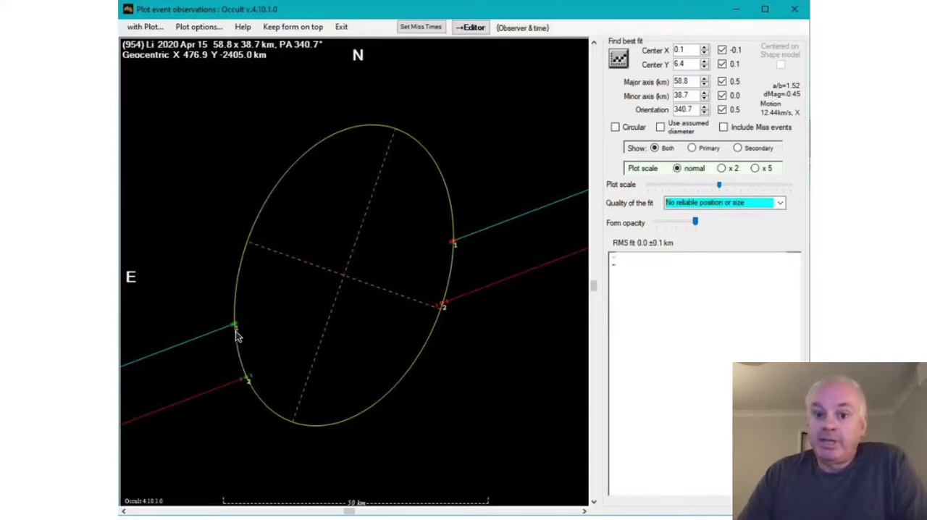
{"action": "mouse_move", "coordinate": [239, 274]}
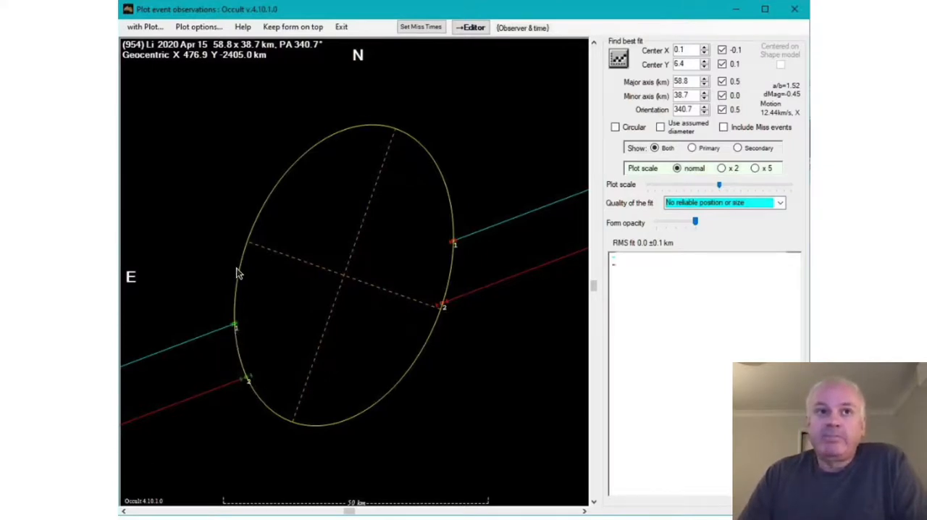
{"action": "mouse_move", "coordinate": [362, 402]}
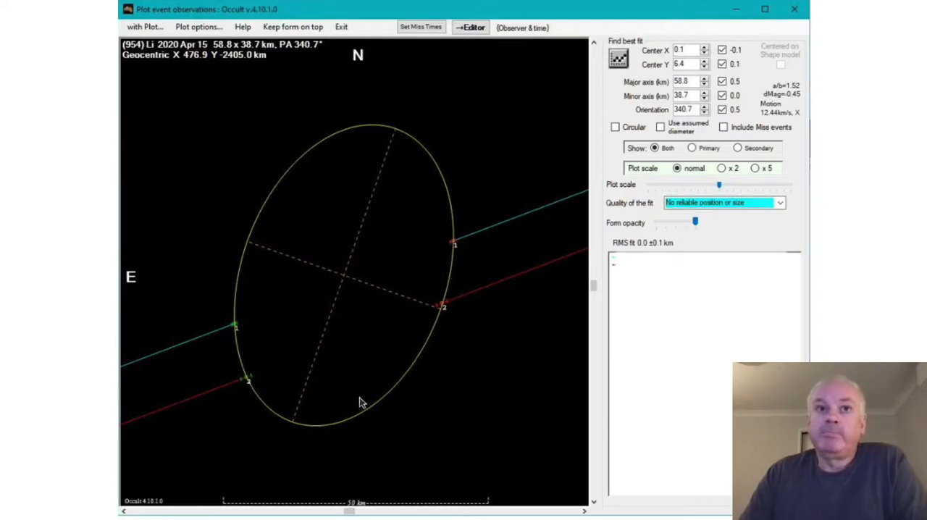
{"action": "mouse_move", "coordinate": [283, 426]}
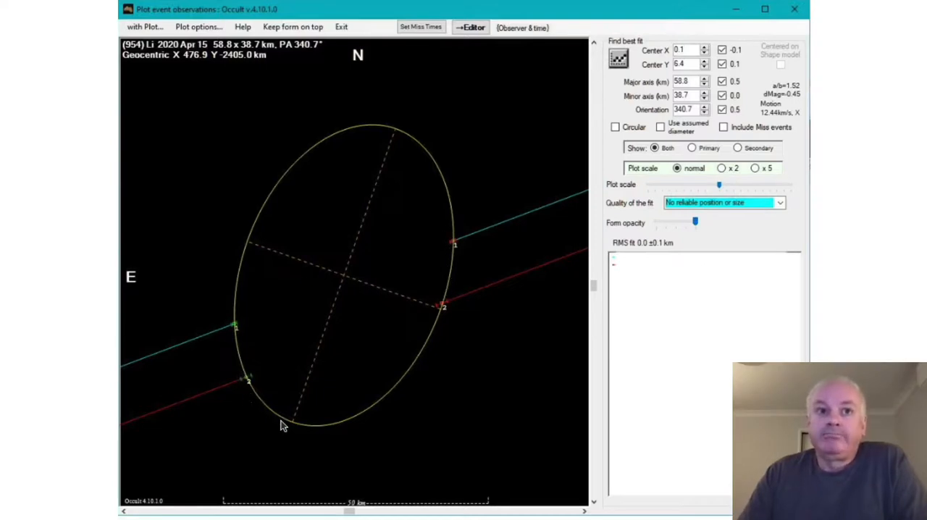
{"action": "mouse_move", "coordinate": [289, 428]}
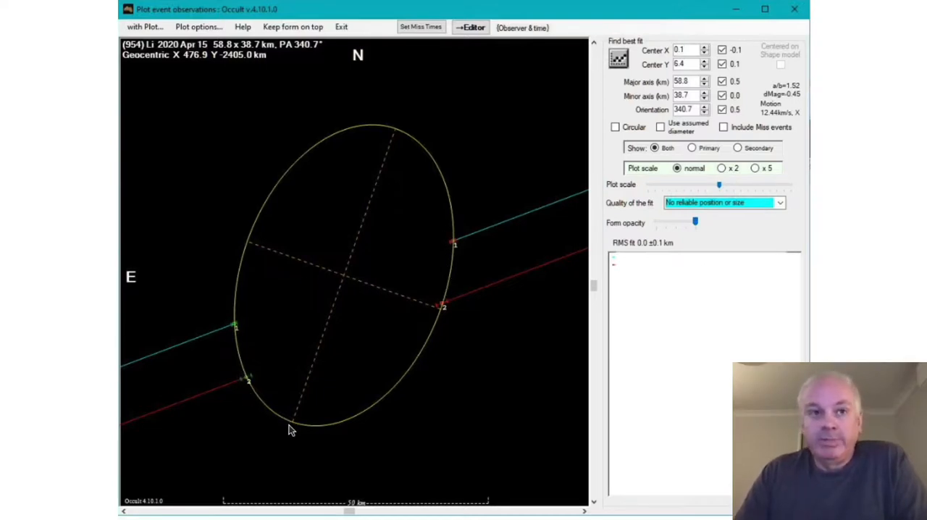